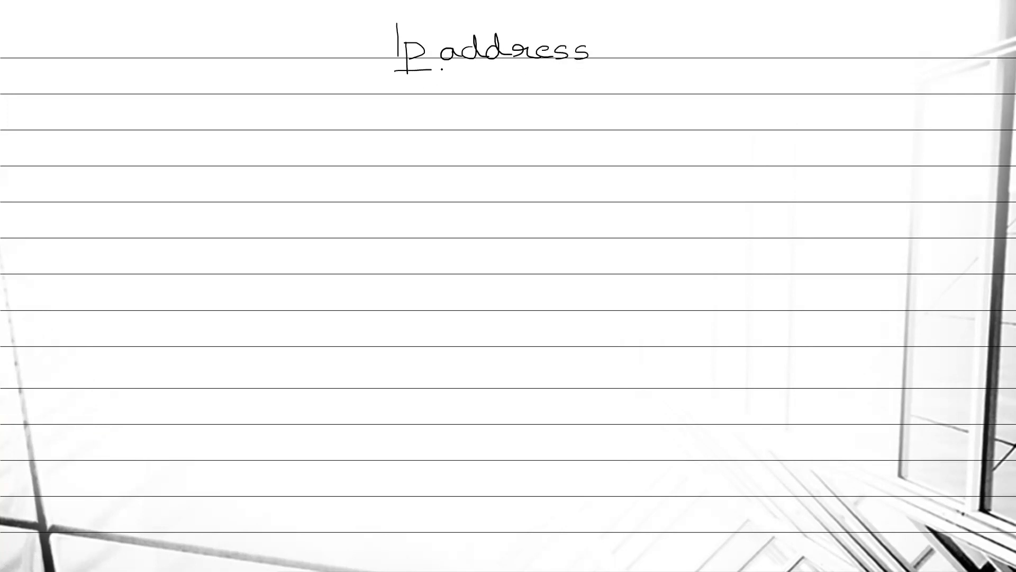
# Underline the handwritten 'IP address' heading with a horizontal pen stroke
pyautogui.moveTo(389, 68); pyautogui.dragTo(512, 68)
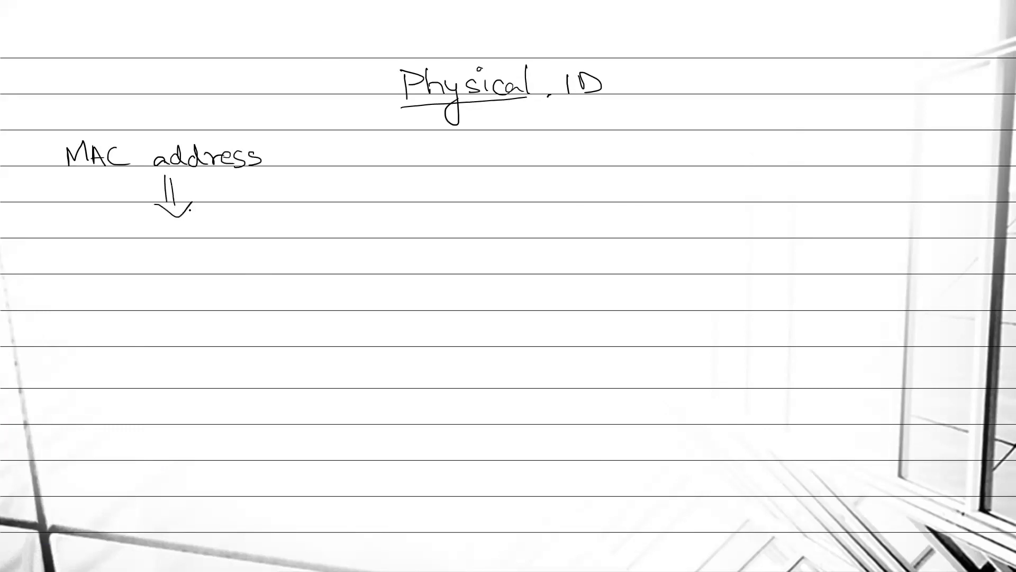
# Write '48 bits binary no.' beneath the MAC address arrow and open Windows search
pyautogui.write('48 bits binary no.')
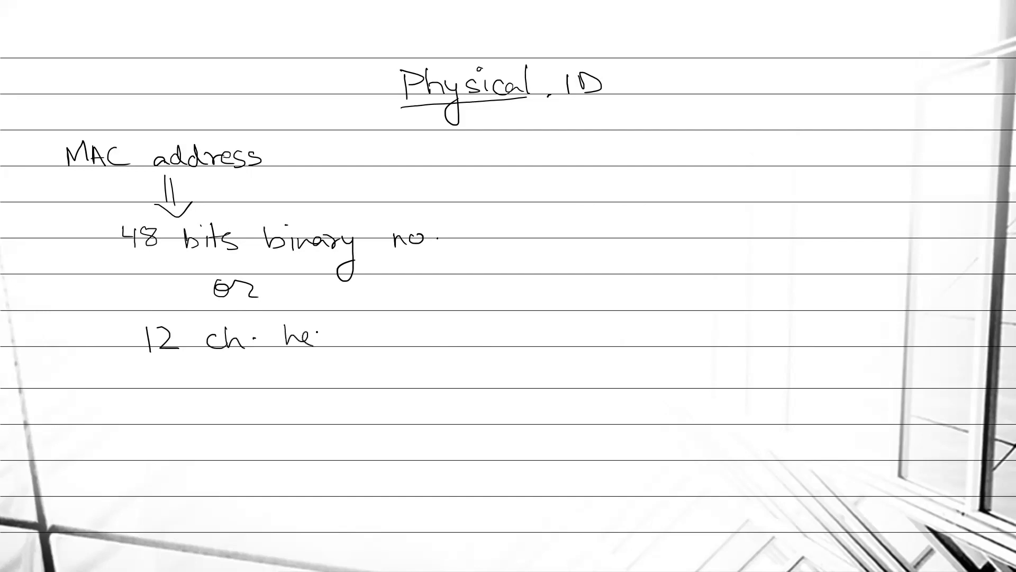
pyautogui.click(18, 555)
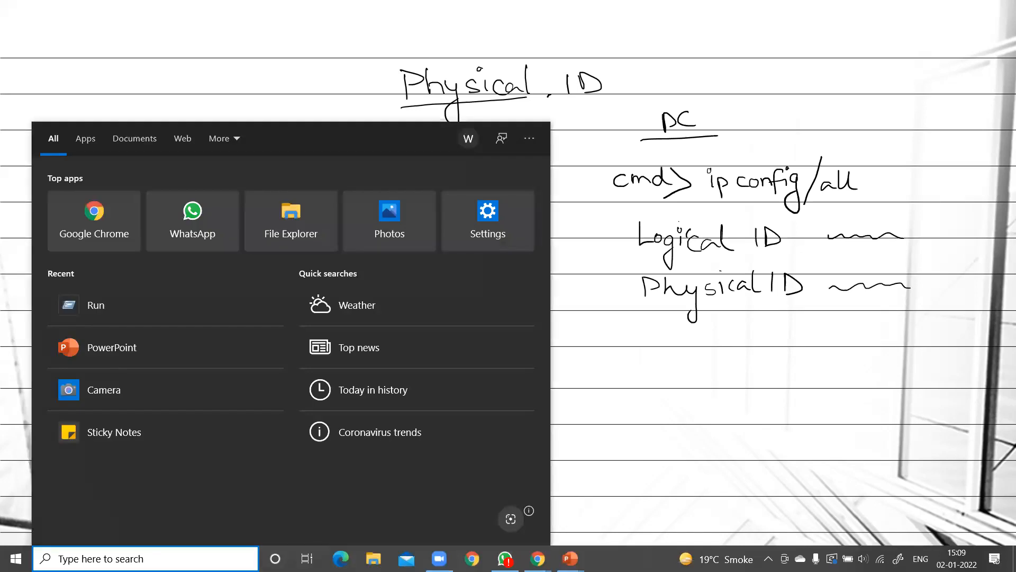
pyautogui.write('cm')
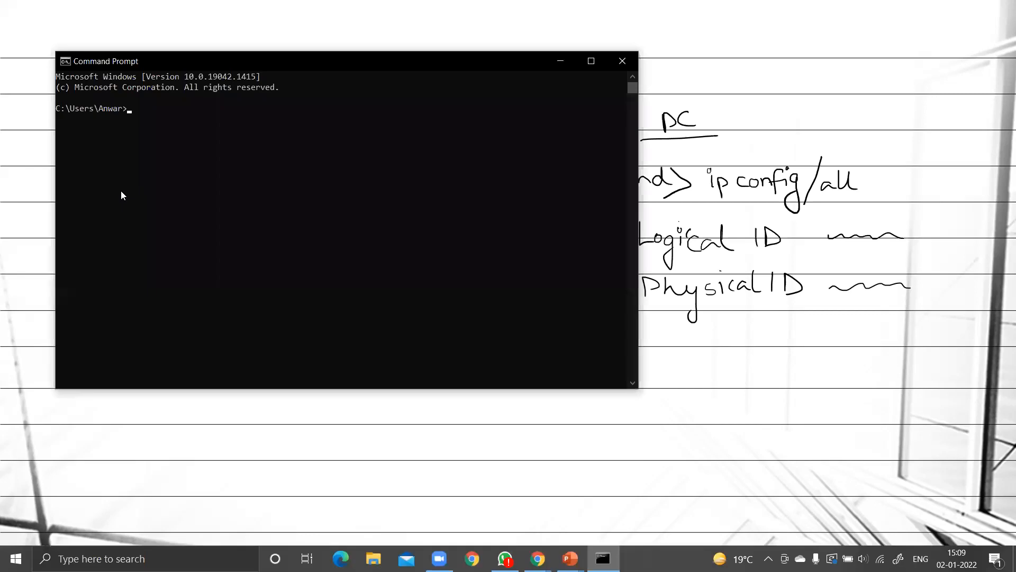
pyautogui.moveTo(140, 180)
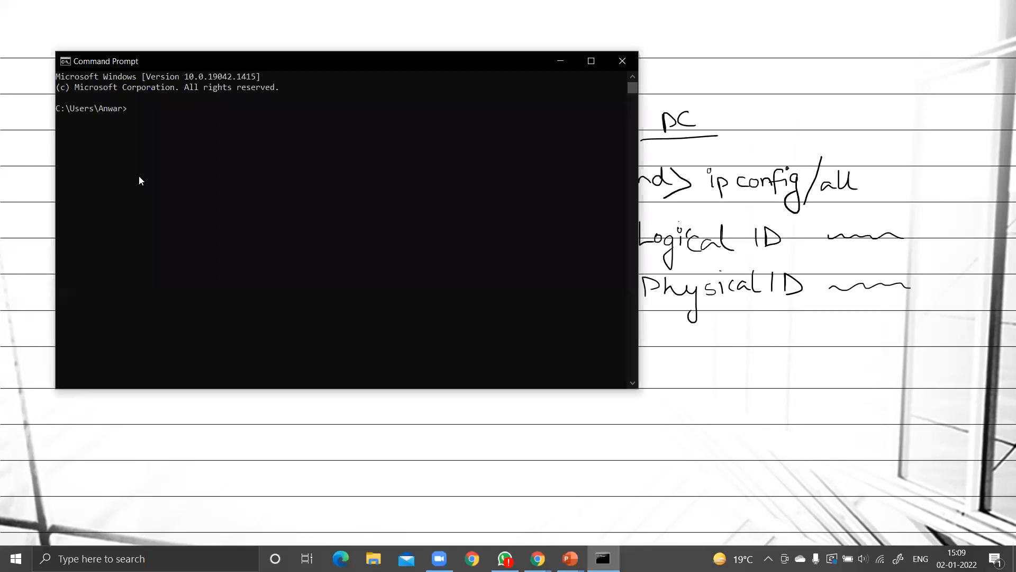
pyautogui.write('ip')
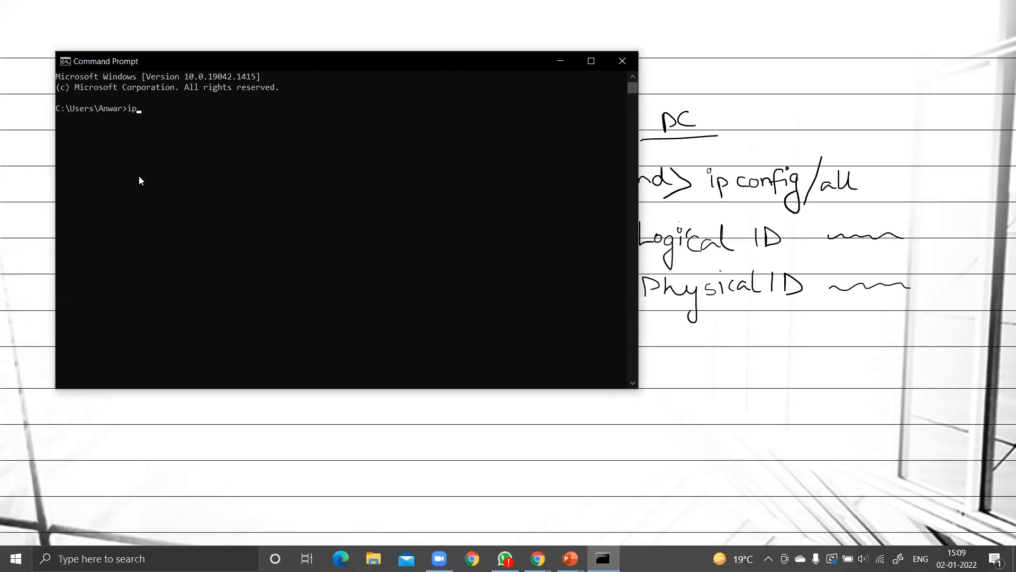
pyautogui.write('config')
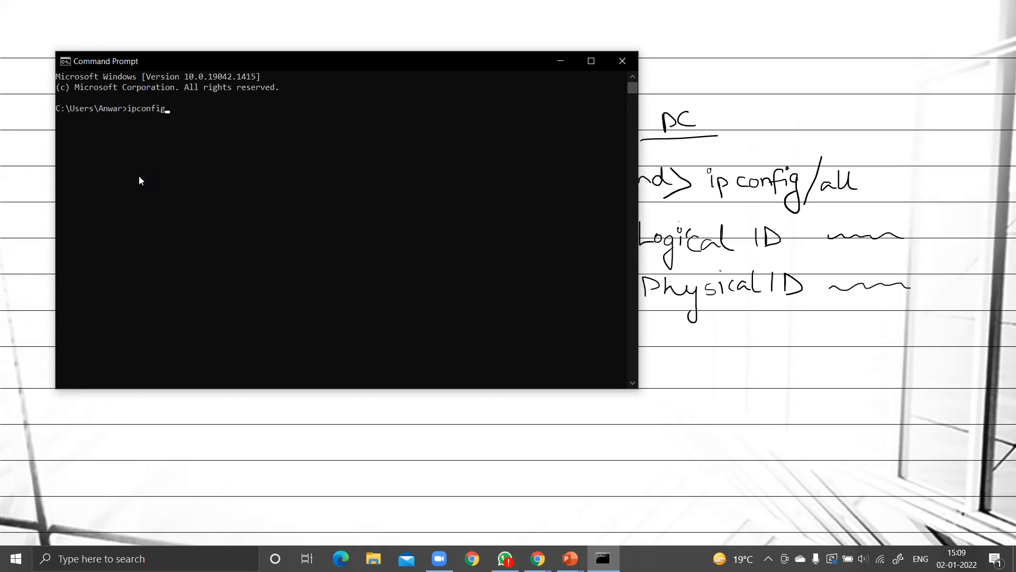
pyautogui.write('/all')
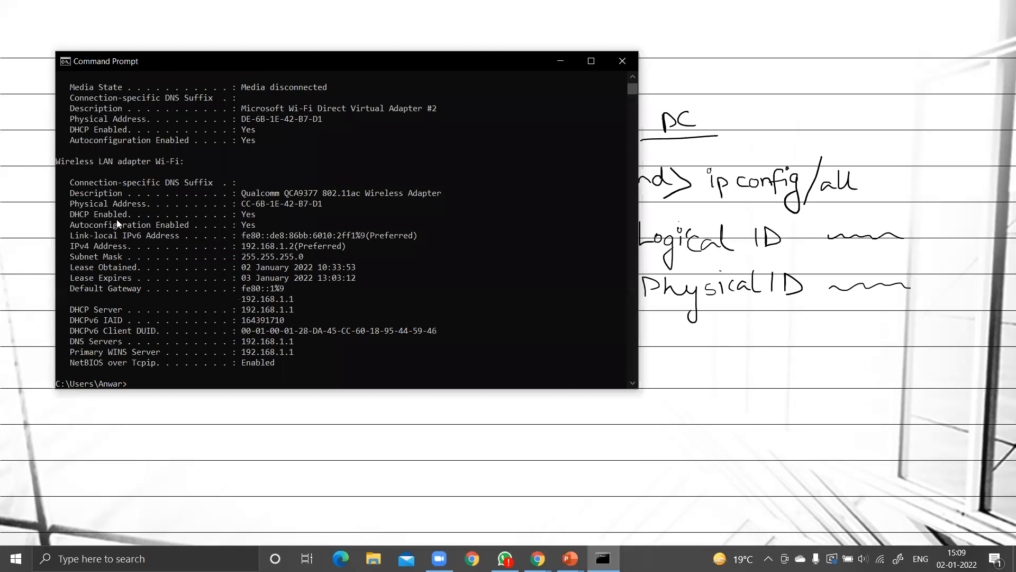
pyautogui.moveTo(120, 301)
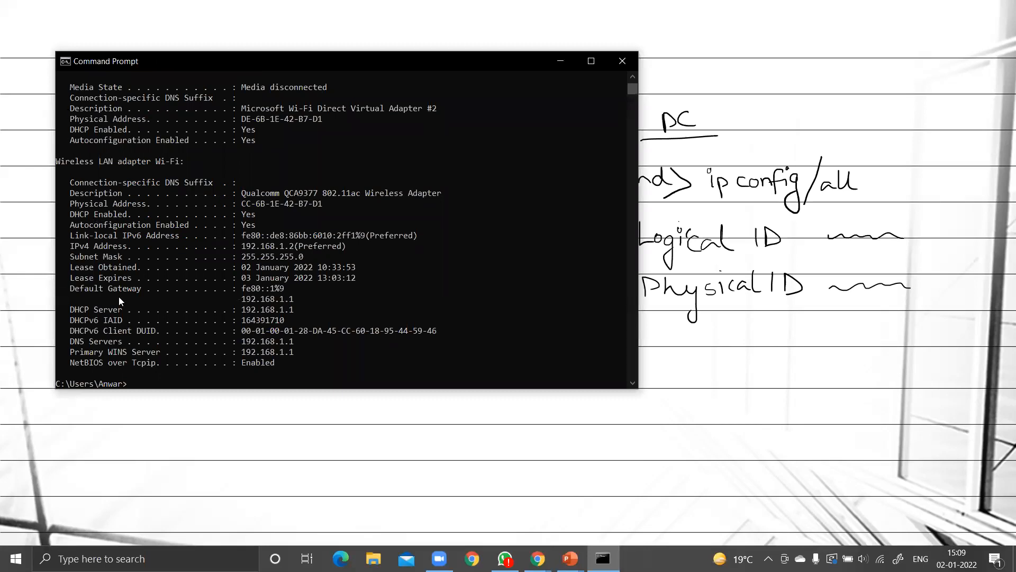
pyautogui.moveTo(63, 205)
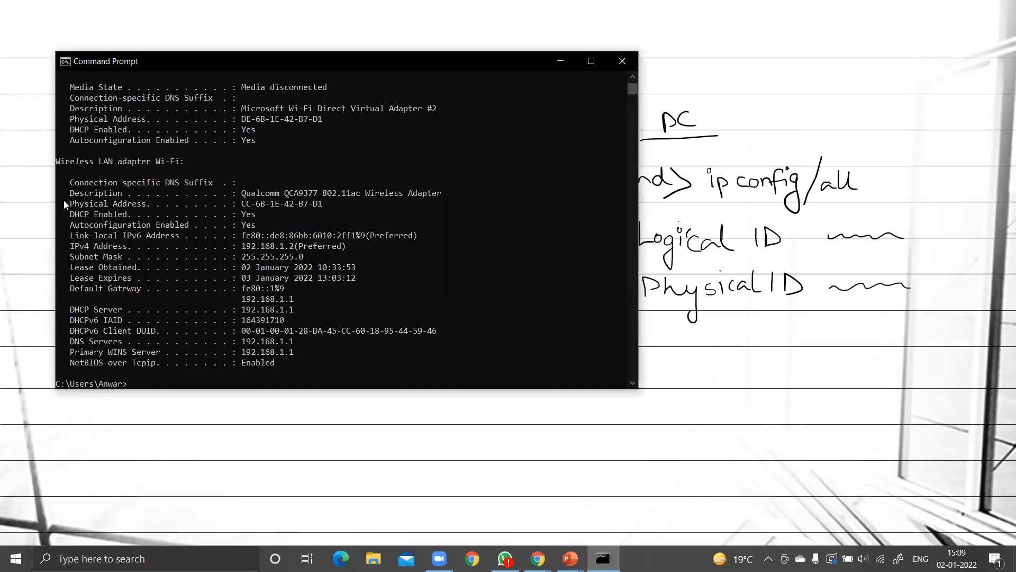
pyautogui.doubleClick(88, 203)
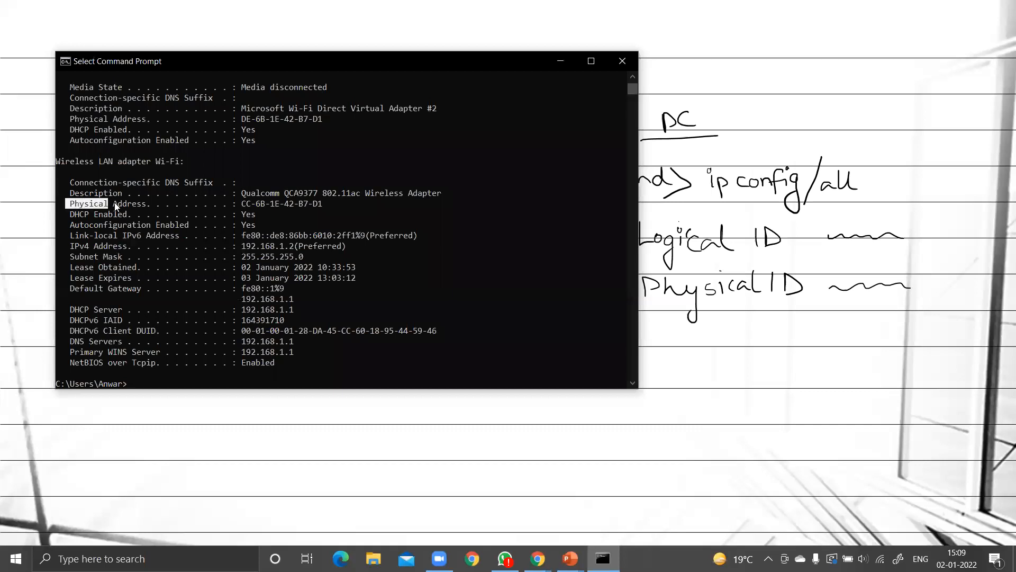
pyautogui.moveTo(64, 203); pyautogui.dragTo(341, 203)
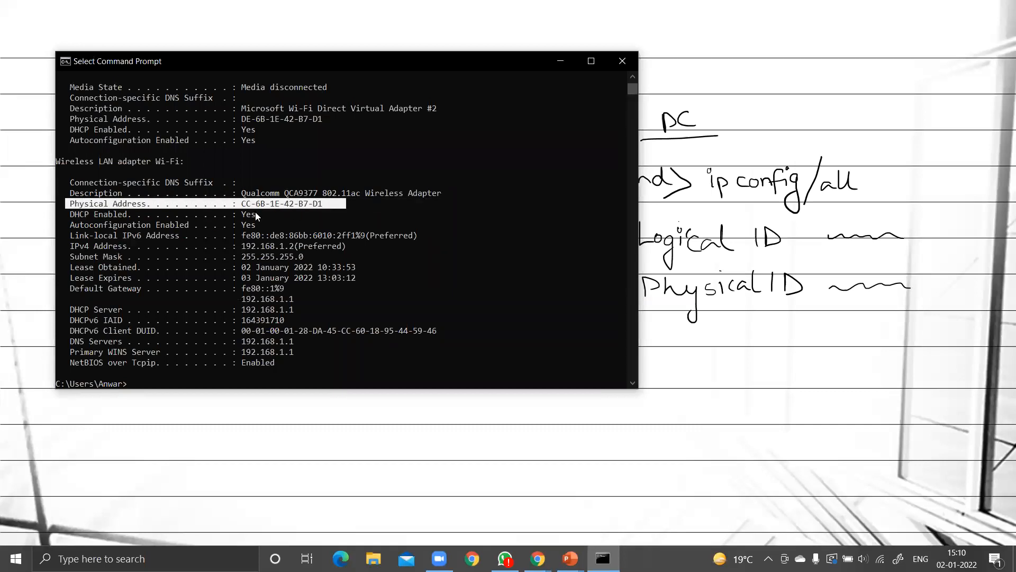
pyautogui.moveTo(274, 208)
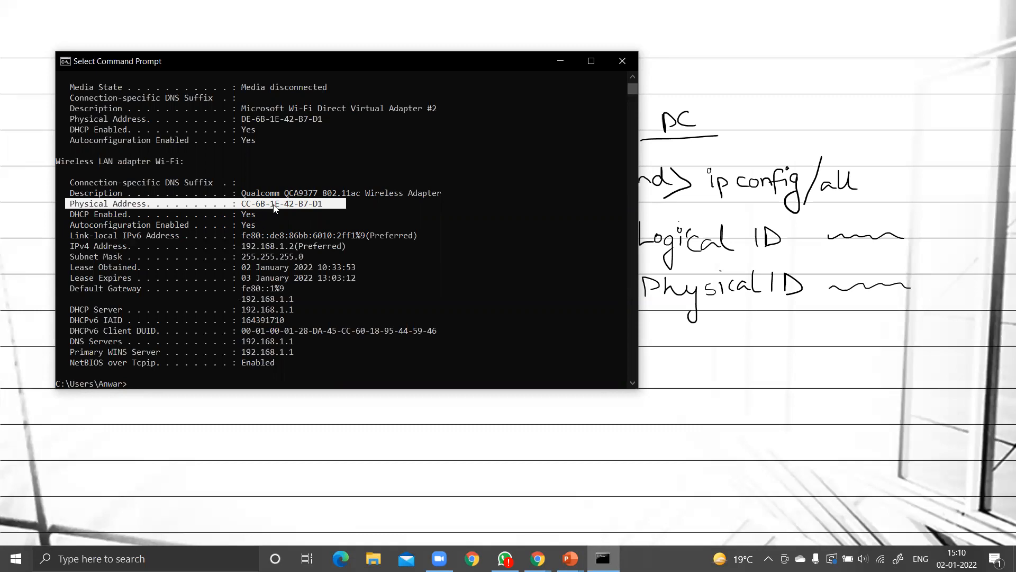